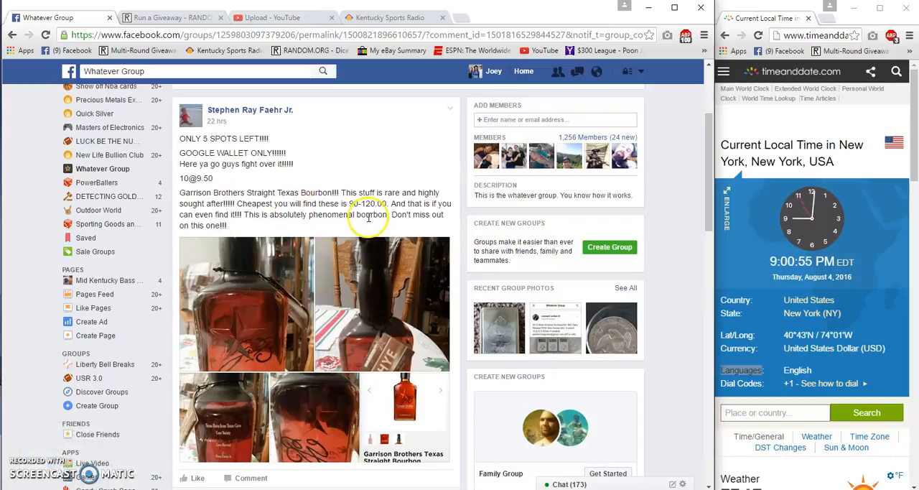
{"action": "mouse_move", "coordinate": [522, 212]}
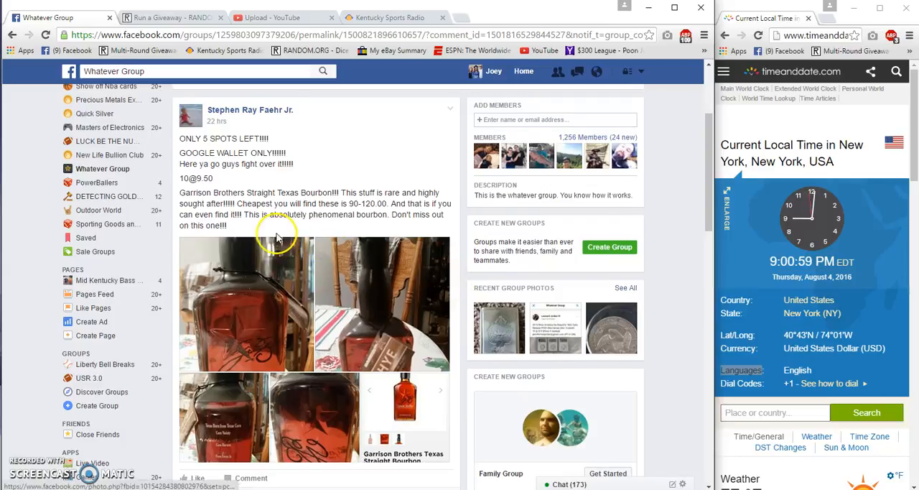
Expand the comment holding the ten giveaway entries to reveal the full numbered list.
{"action": "scroll", "scroll_direction": "up", "scroll_amount": 3}
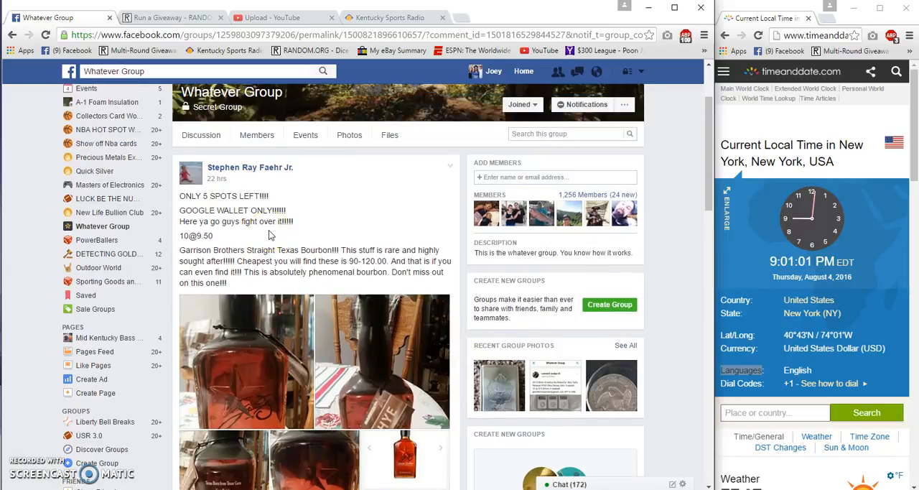
{"action": "scroll", "scroll_direction": "down", "scroll_amount": 3}
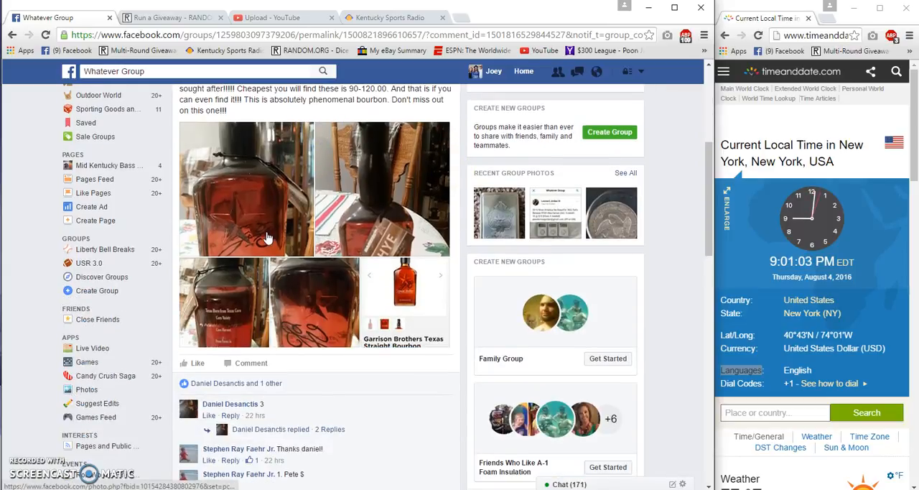
{"action": "scroll", "scroll_direction": "down", "scroll_amount": 3}
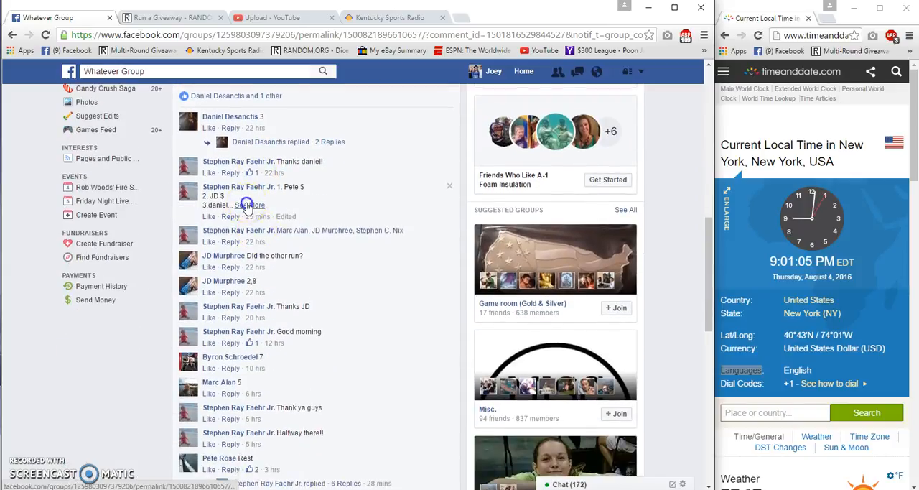
{"action": "left_click", "coordinate": [247, 207]}
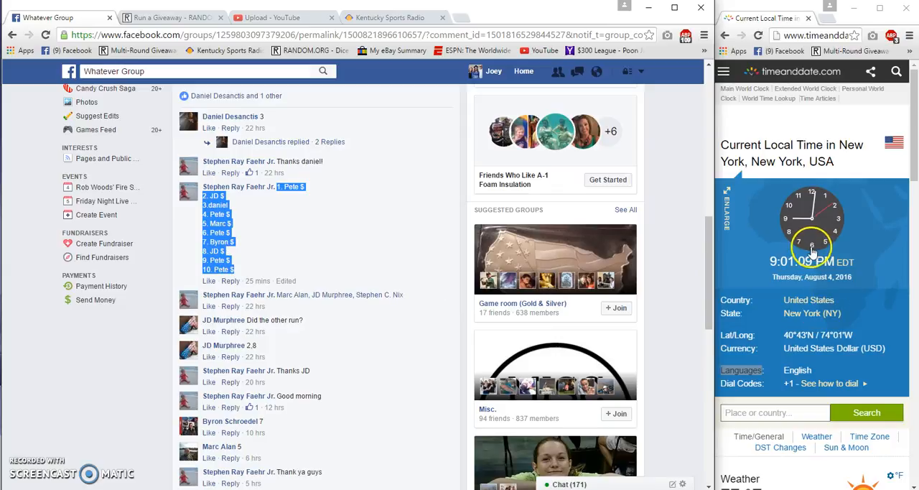
{"action": "scroll", "scroll_direction": "down", "scroll_amount": 3}
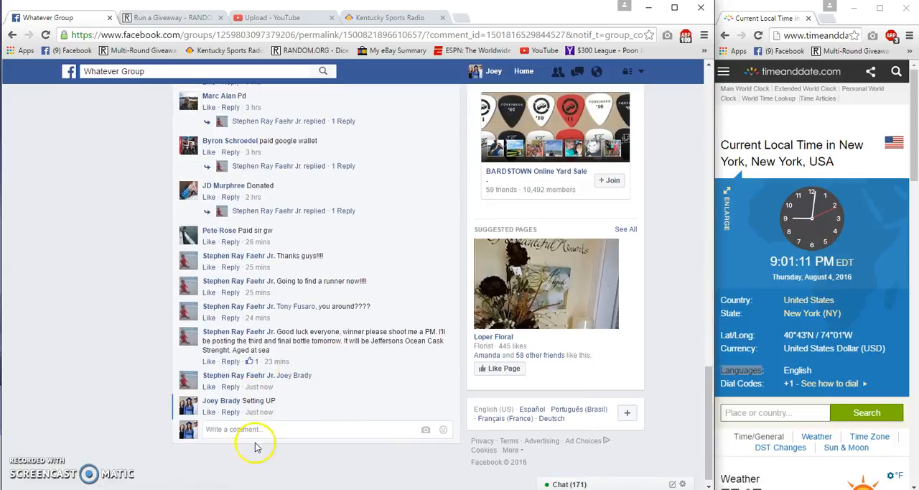
Post a 'Live' comment on the giveaway post and move to the RANDOM.ORG page.
{"action": "type", "text": "L"}
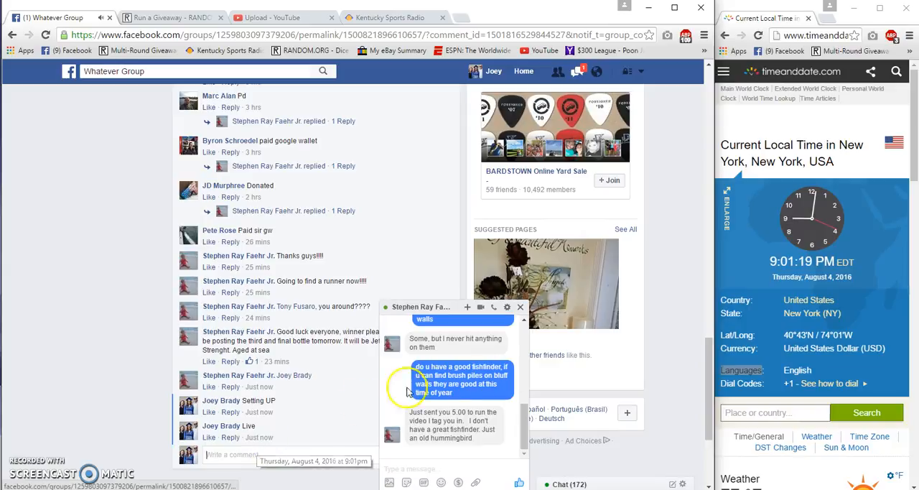
{"action": "left_click", "coordinate": [520, 308]}
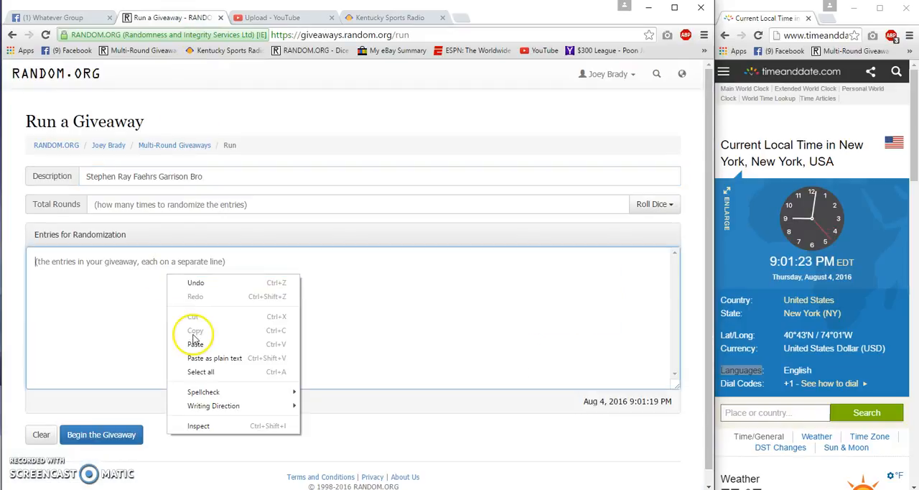
Paste the ten entries, accept 11 rounds from the dice roll, and begin the giveaway.
{"action": "left_click", "coordinate": [196, 343]}
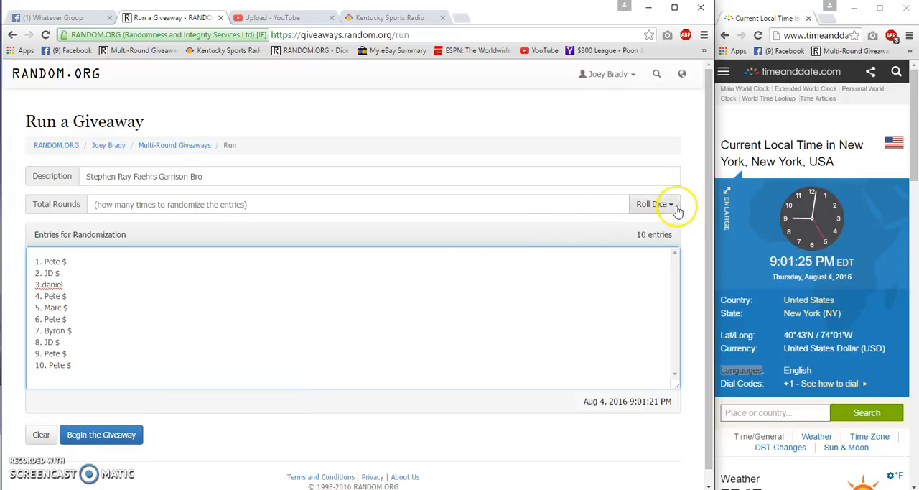
{"action": "left_click", "coordinate": [651, 204]}
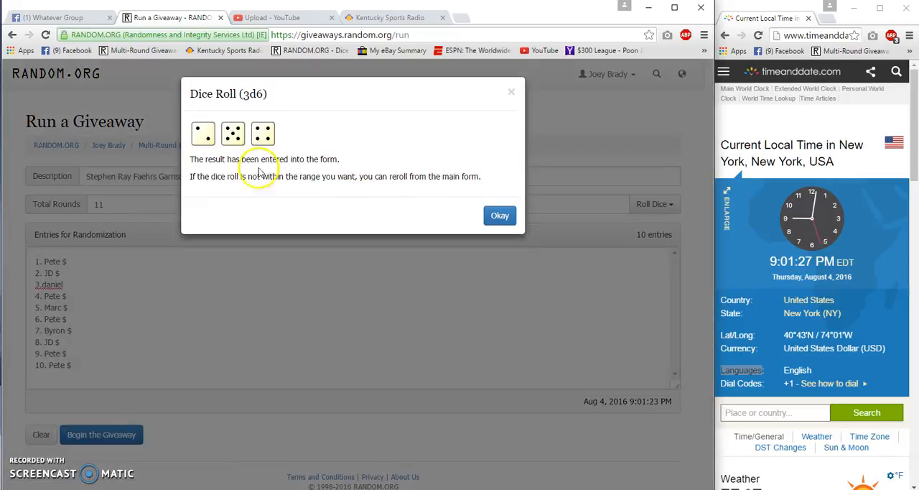
{"action": "left_click", "coordinate": [500, 215]}
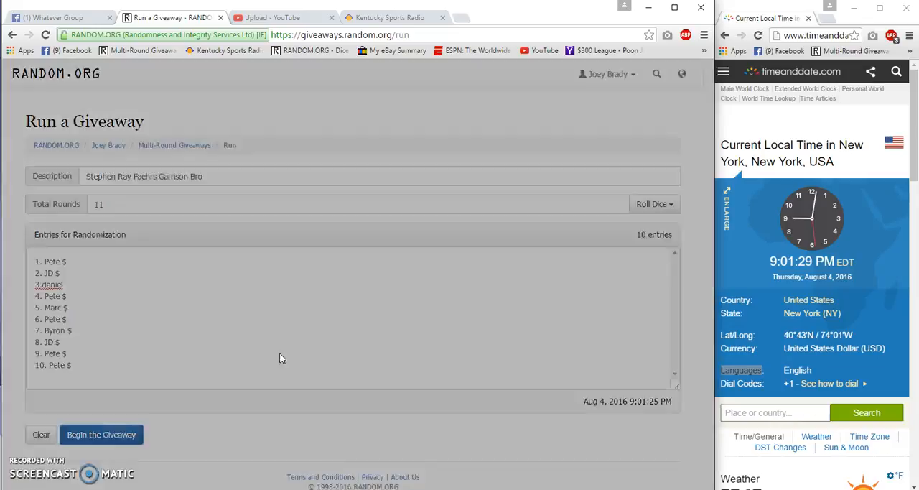
{"action": "left_click", "coordinate": [101, 434]}
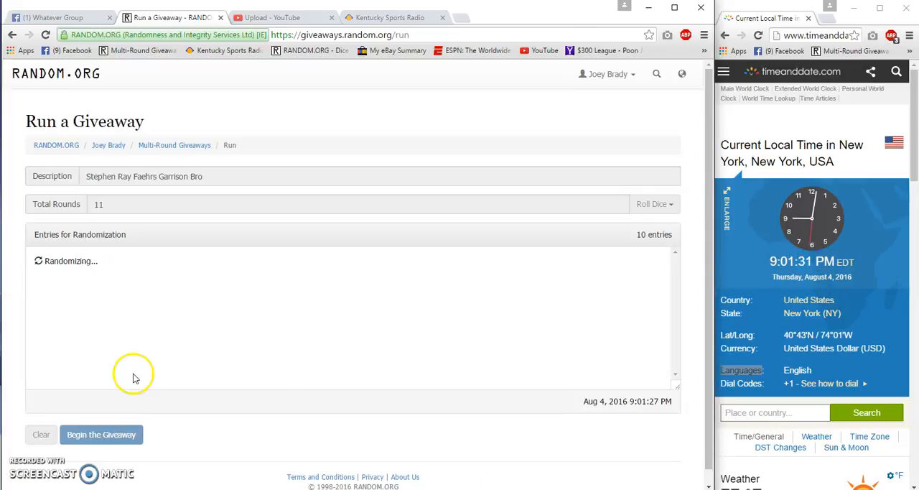
Advance the randomization through Round #10, then return to the Facebook post.
{"action": "left_click", "coordinate": [100, 433]}
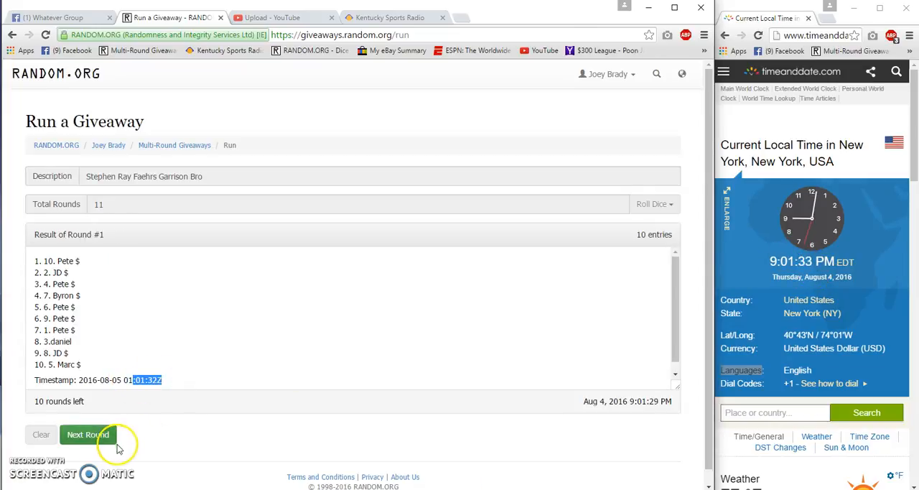
{"action": "left_click", "coordinate": [88, 434]}
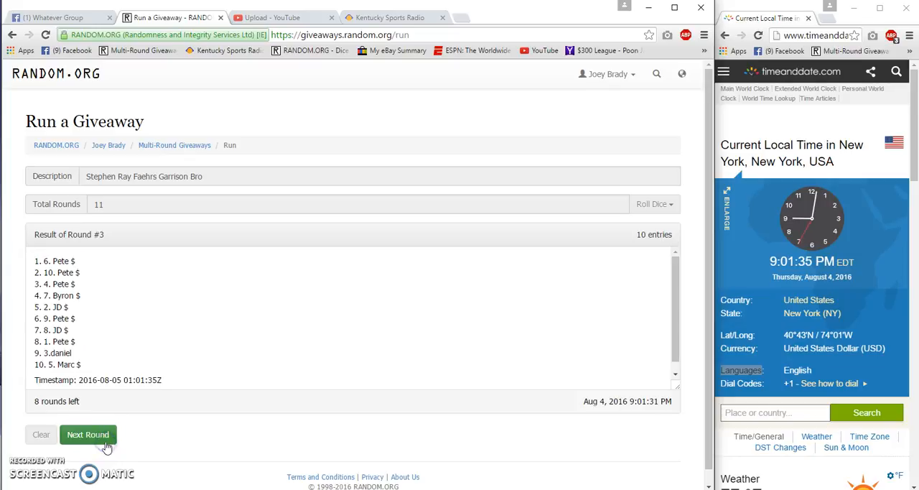
{"action": "left_click", "coordinate": [87, 433]}
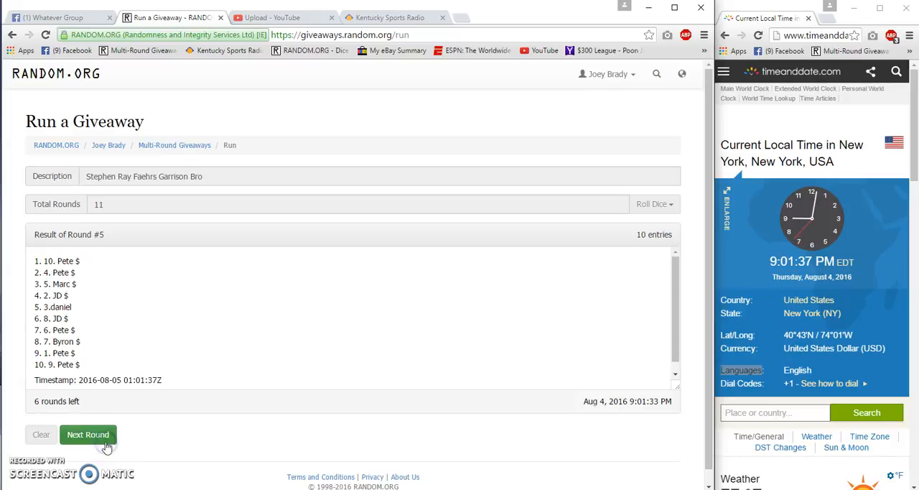
{"action": "left_click", "coordinate": [87, 433]}
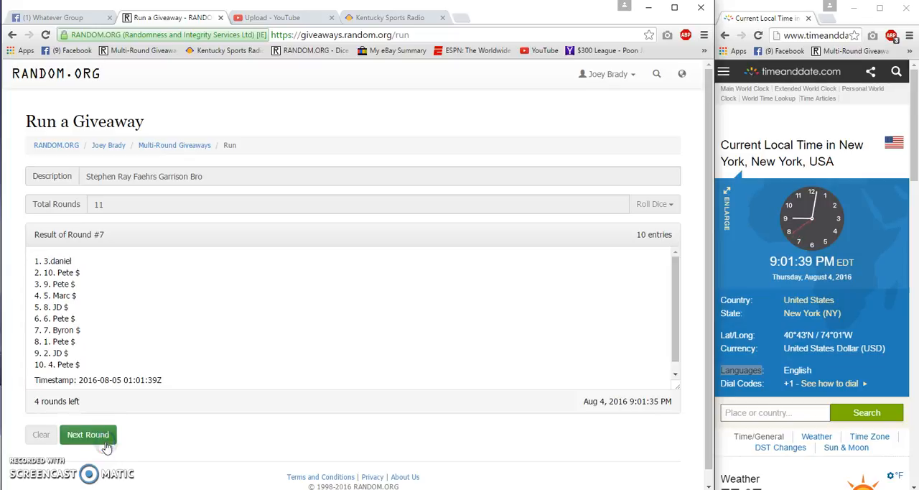
{"action": "left_click", "coordinate": [88, 434]}
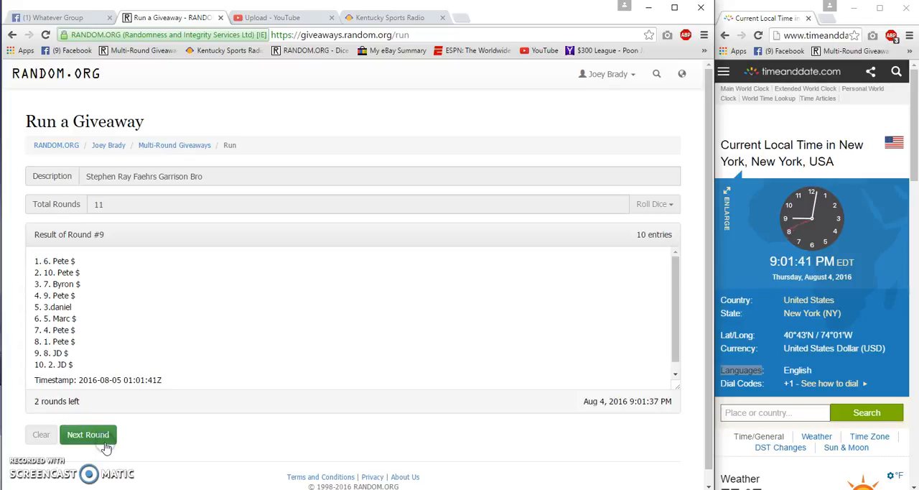
{"action": "left_click", "coordinate": [87, 433]}
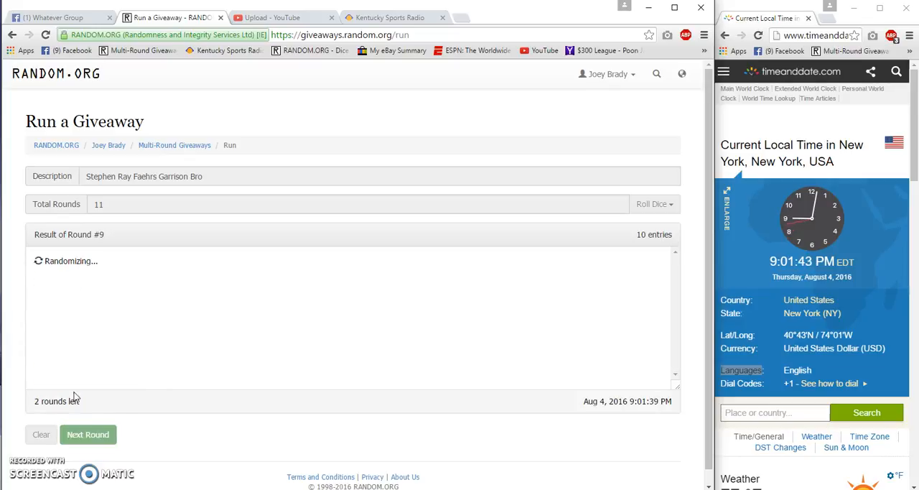
{"action": "left_click", "coordinate": [87, 434]}
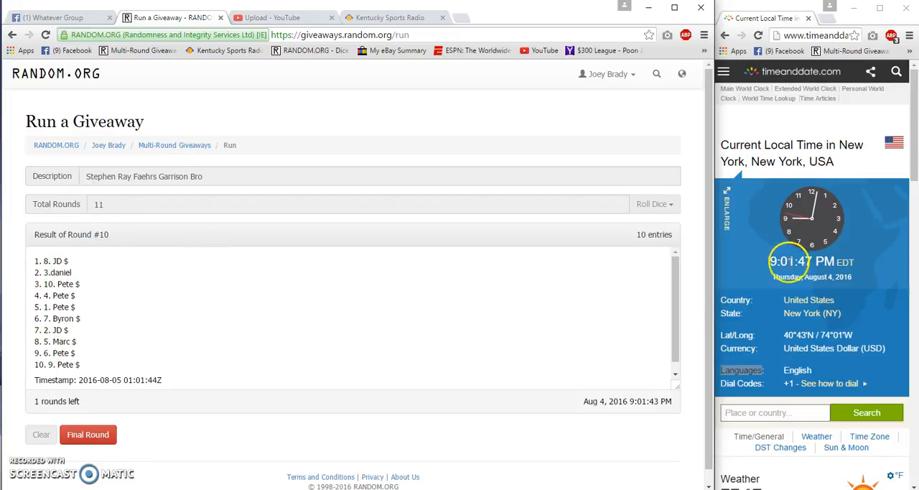
{"action": "left_click", "coordinate": [58, 17]}
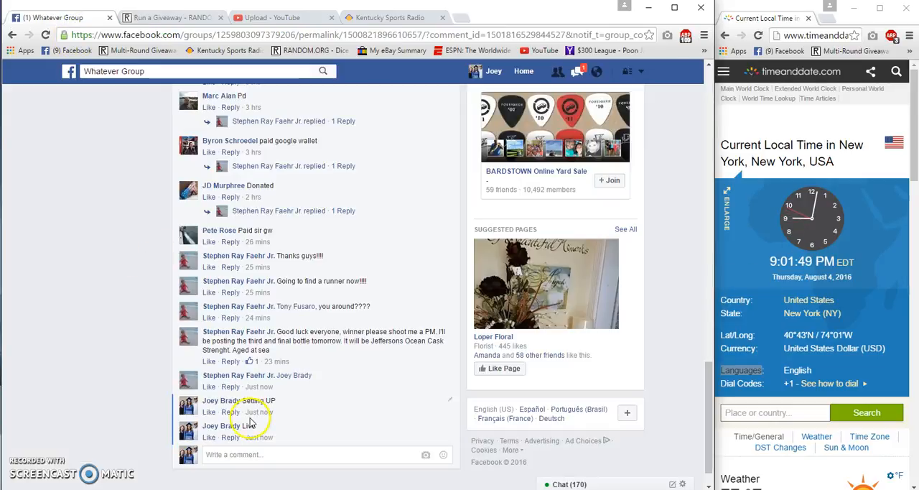
Post a 'Good Luck Final Roll' comment and return to the RANDOM.ORG page.
{"action": "type", "text": "Good L"}
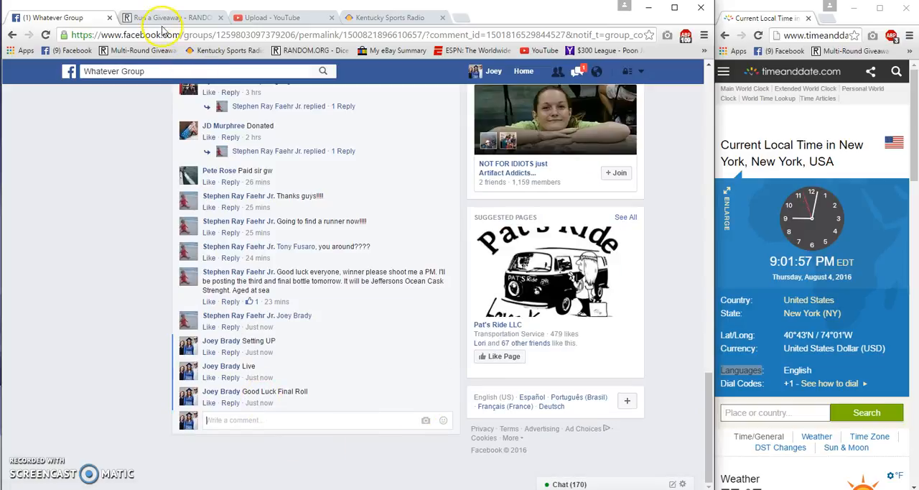
{"action": "left_click", "coordinate": [173, 17]}
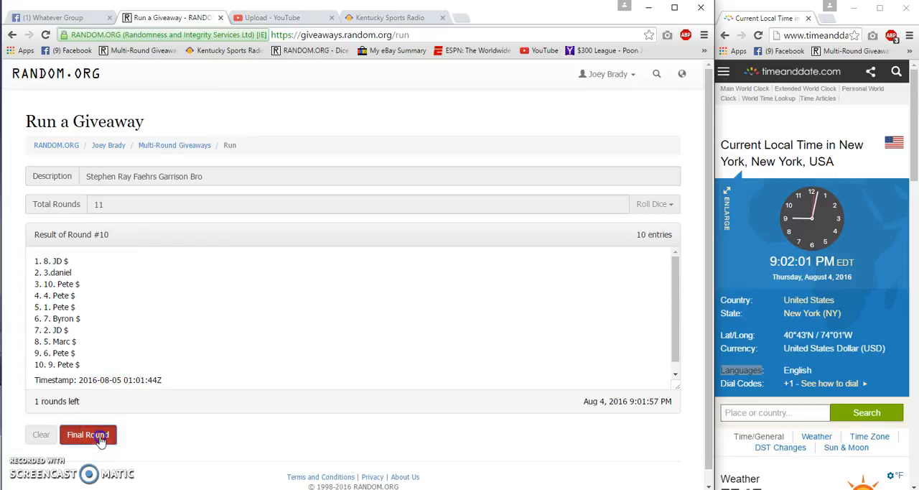
Run the eleventh and final round and bring up its verification results.
{"action": "left_click", "coordinate": [87, 433]}
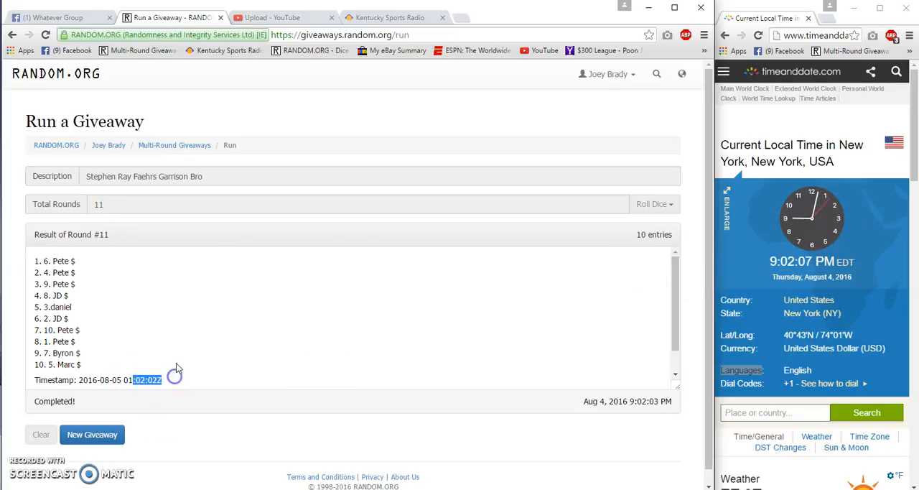
{"action": "left_click", "coordinate": [147, 380]}
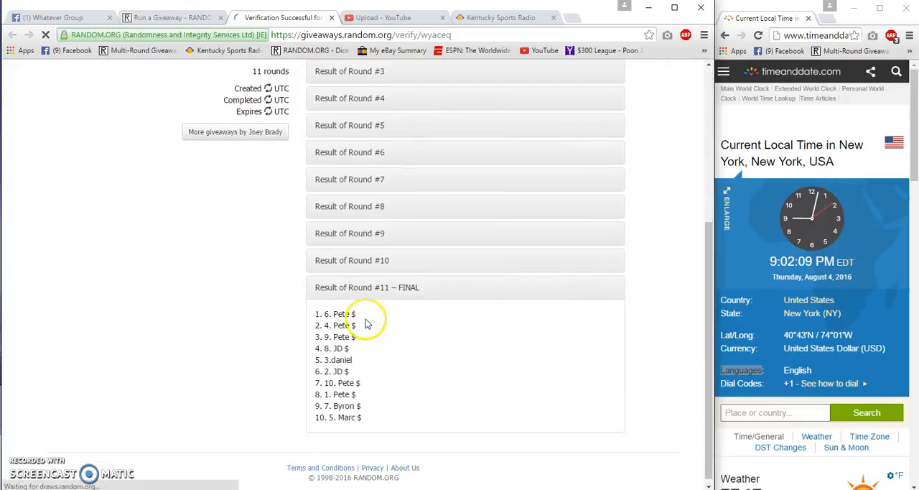
Select the top Round #11 winner and start a 'Done' comment on Facebook.
{"action": "double_click", "coordinate": [333, 307]}
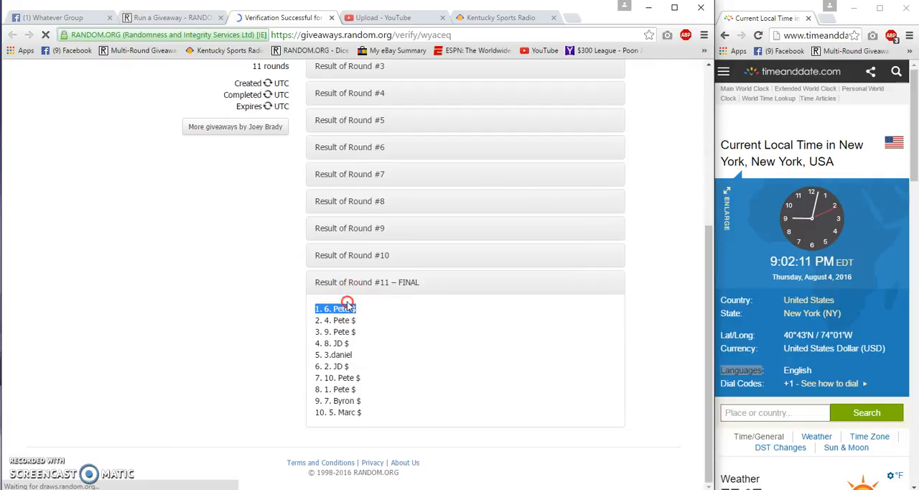
{"action": "left_click", "coordinate": [58, 17]}
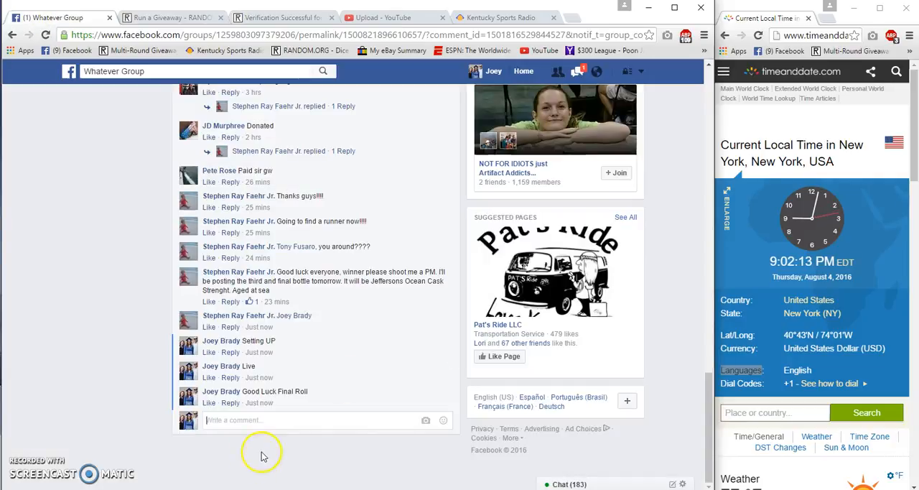
{"action": "type", "text": "Done"}
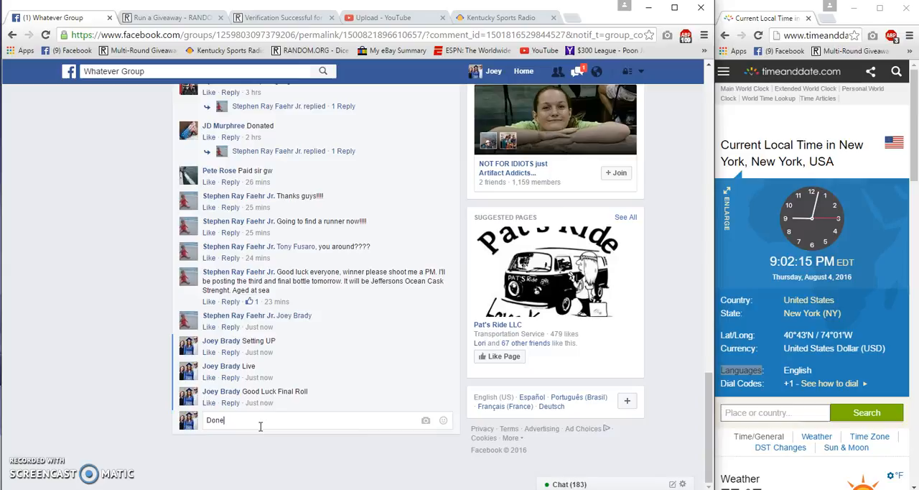